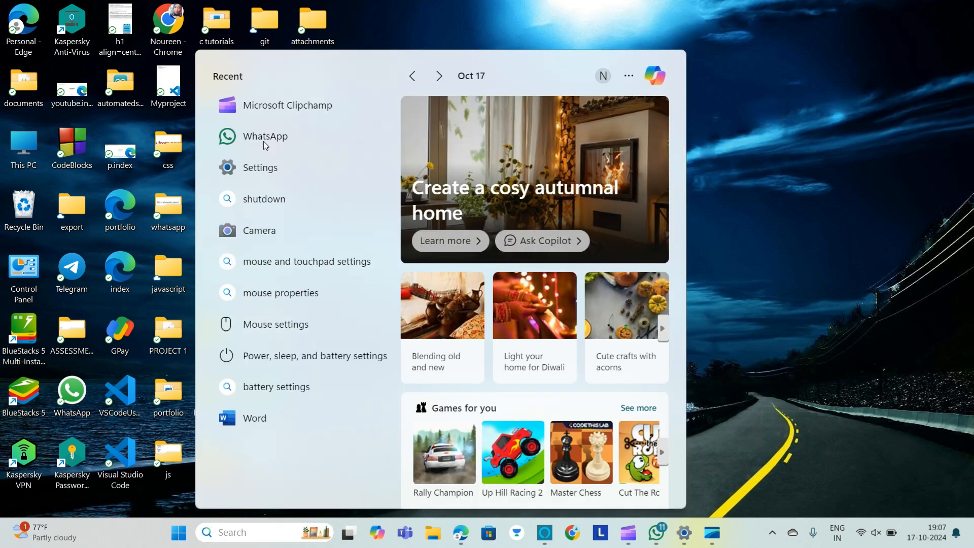
mouse_move(301, 418)
text(micro)
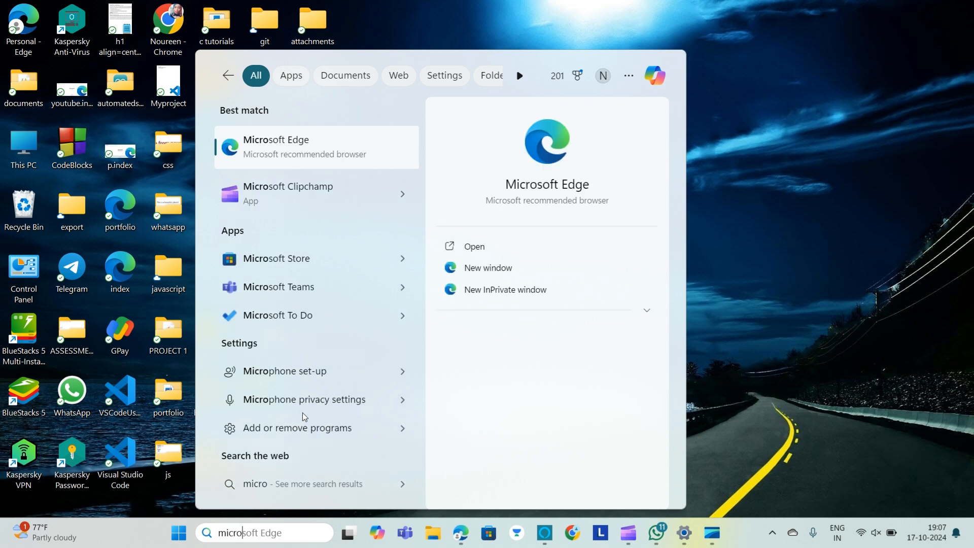
mouse_move(319, 277)
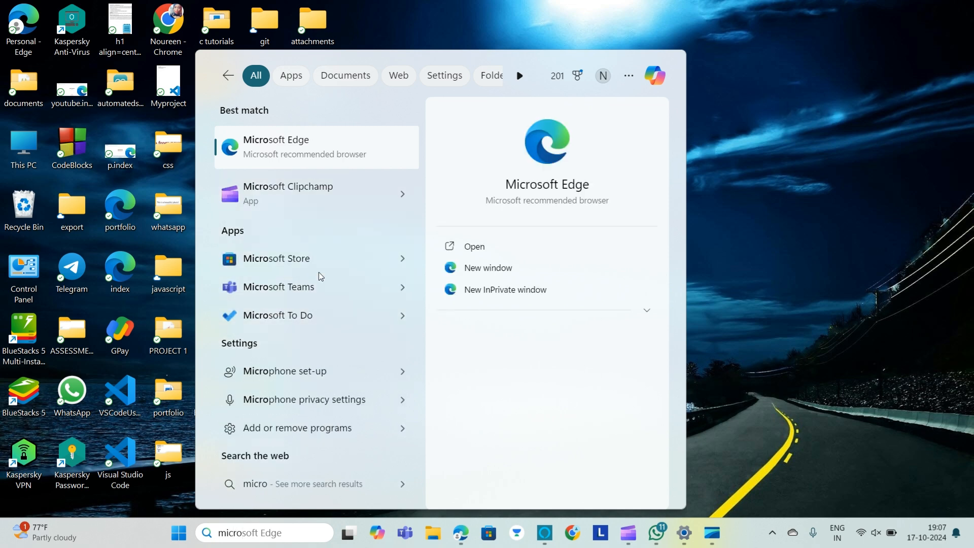
mouse_move(370, 258)
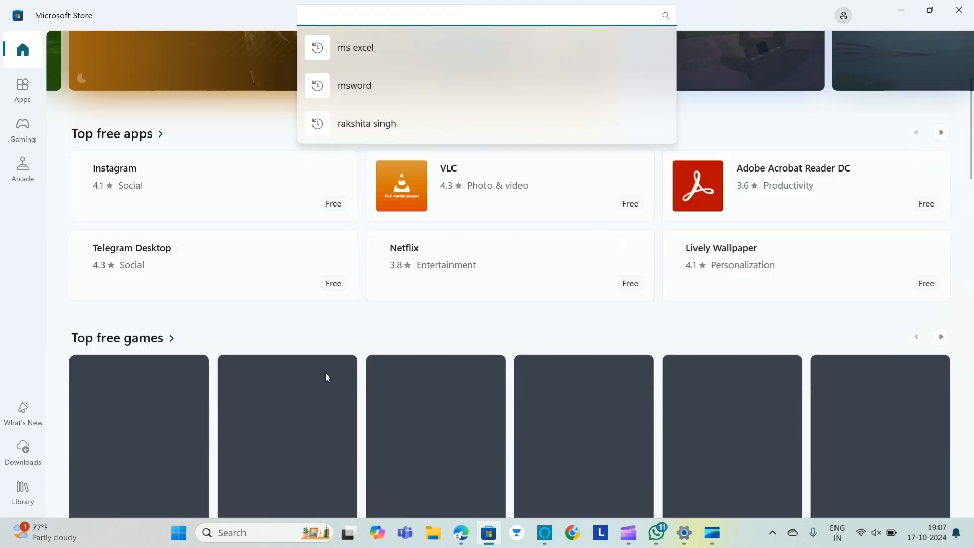
Scroll the Store home page to the Netflix tile in Top free apps
scroll(up, 3)
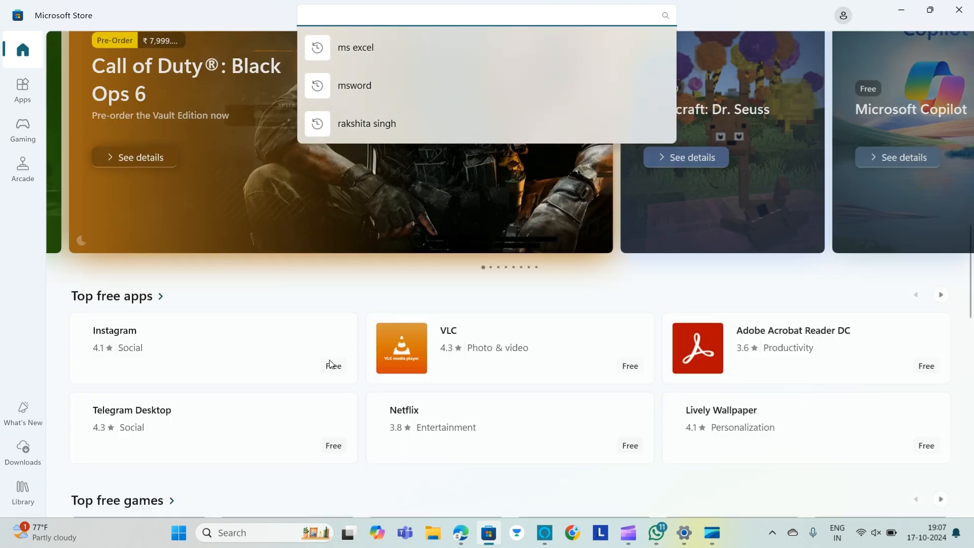
scroll(up, 3)
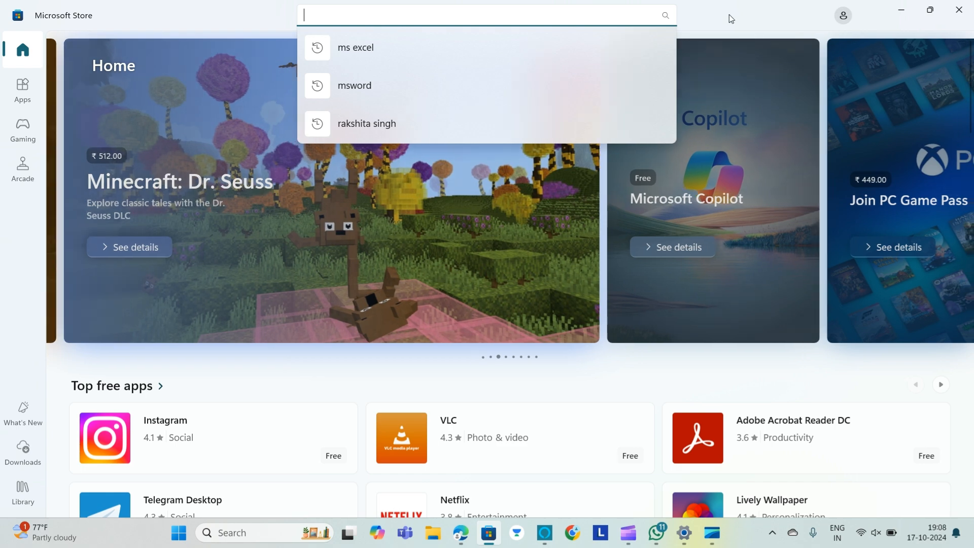
scroll(down, 3)
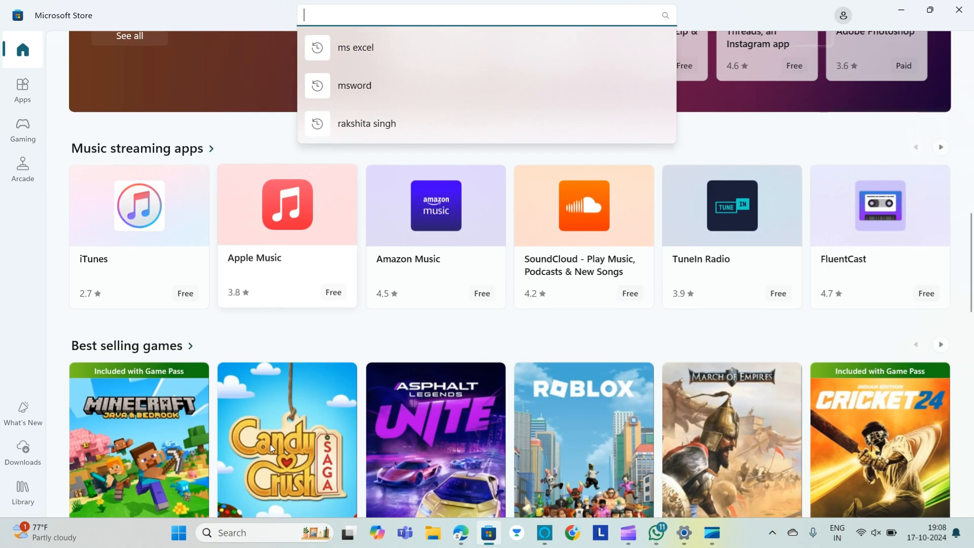
mouse_move(149, 296)
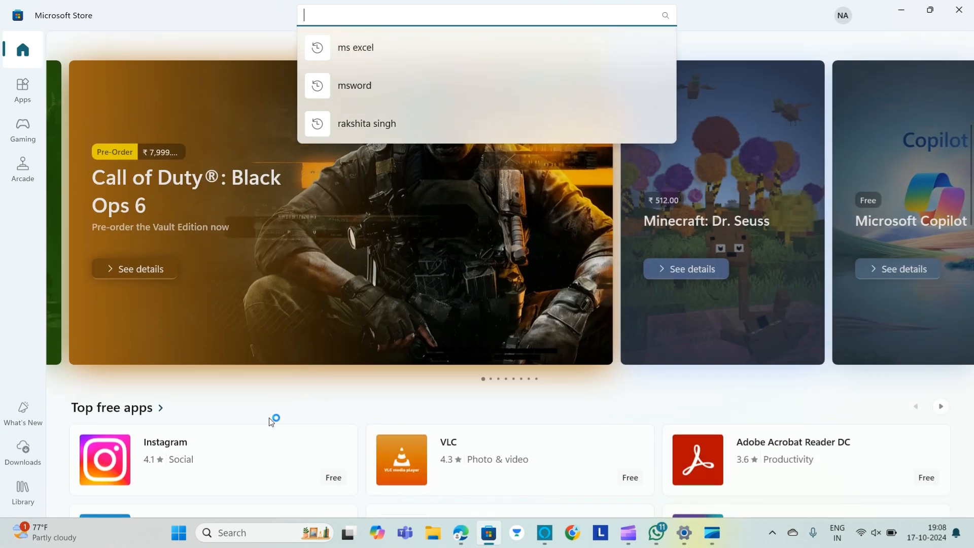
scroll(down, 3)
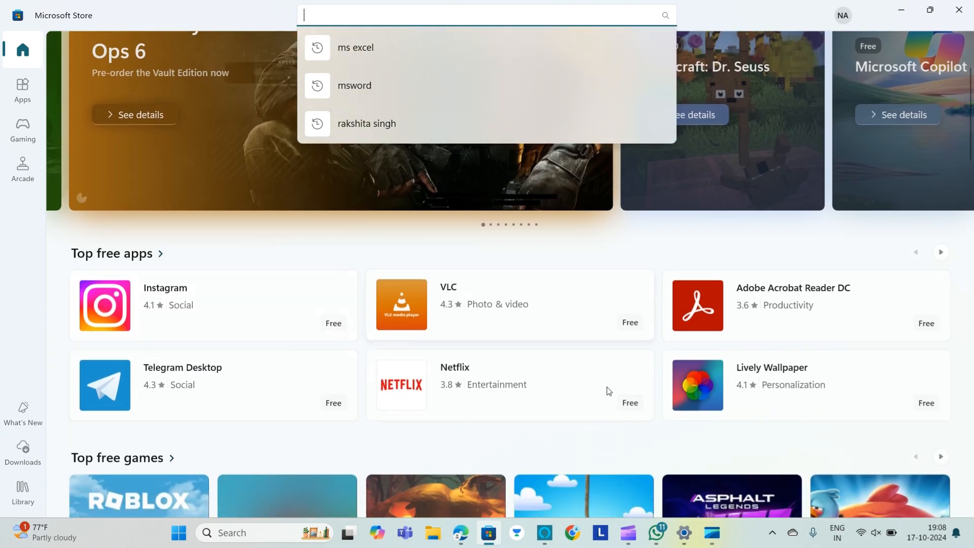
mouse_move(431, 381)
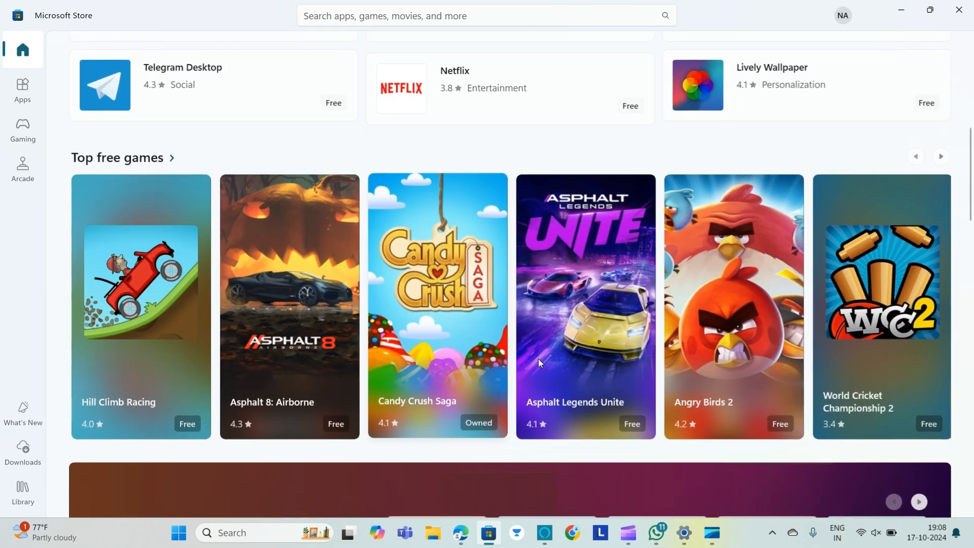
scroll(up, 3)
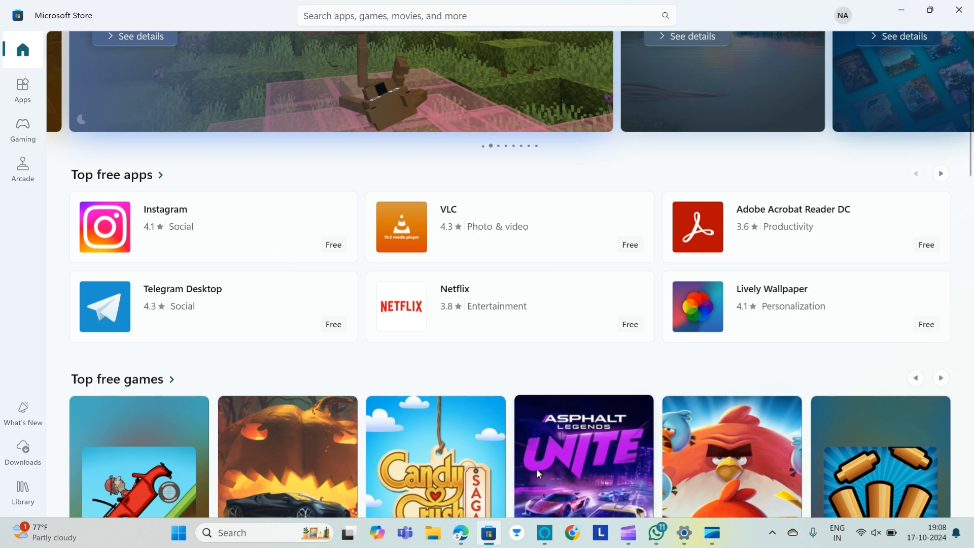
scroll(up, 3)
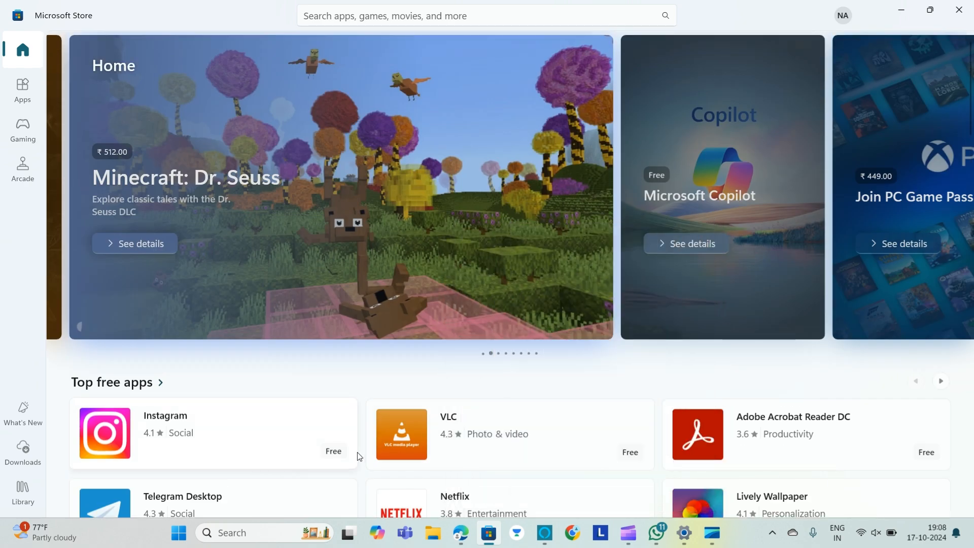
scroll(down, 3)
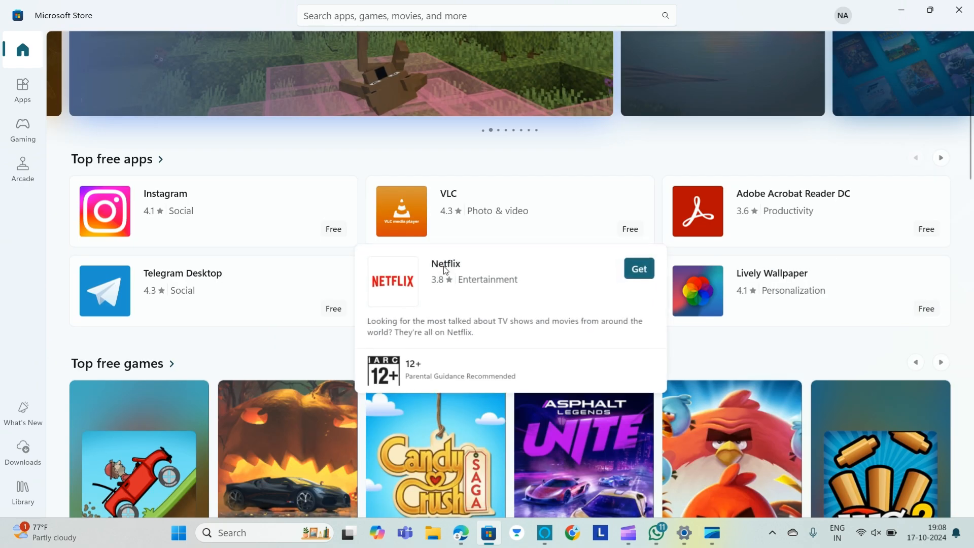
Open the Netflix product page, look it over, and click Get to install
click(446, 263)
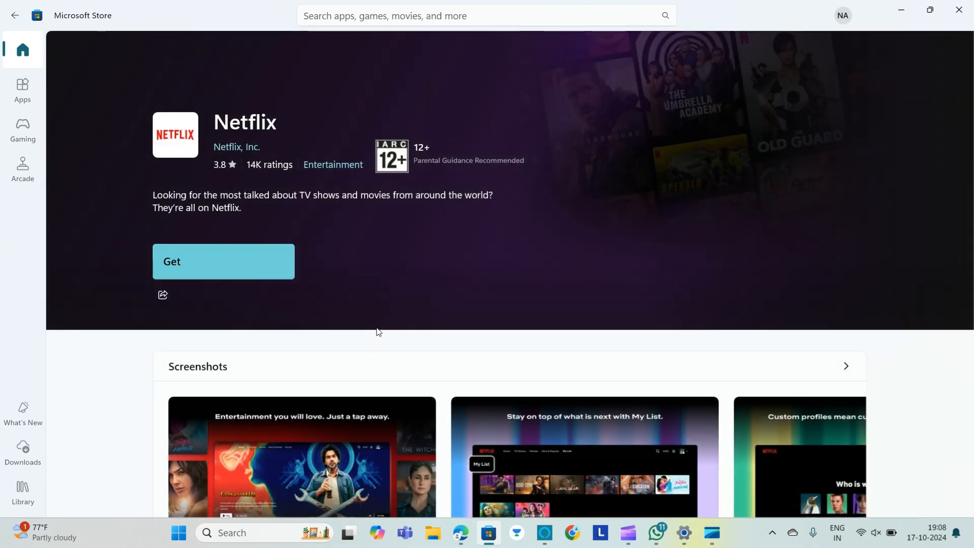
scroll(down, 3)
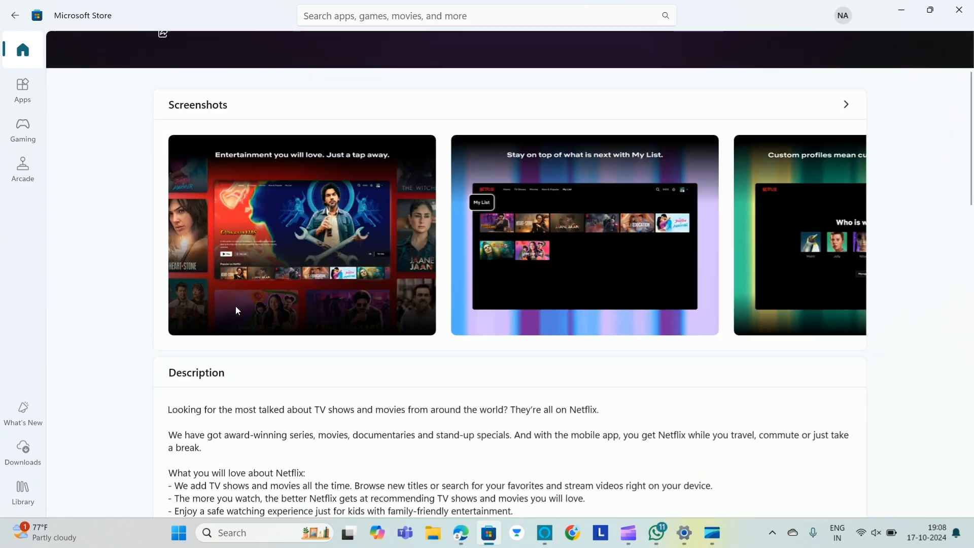
scroll(up, 3)
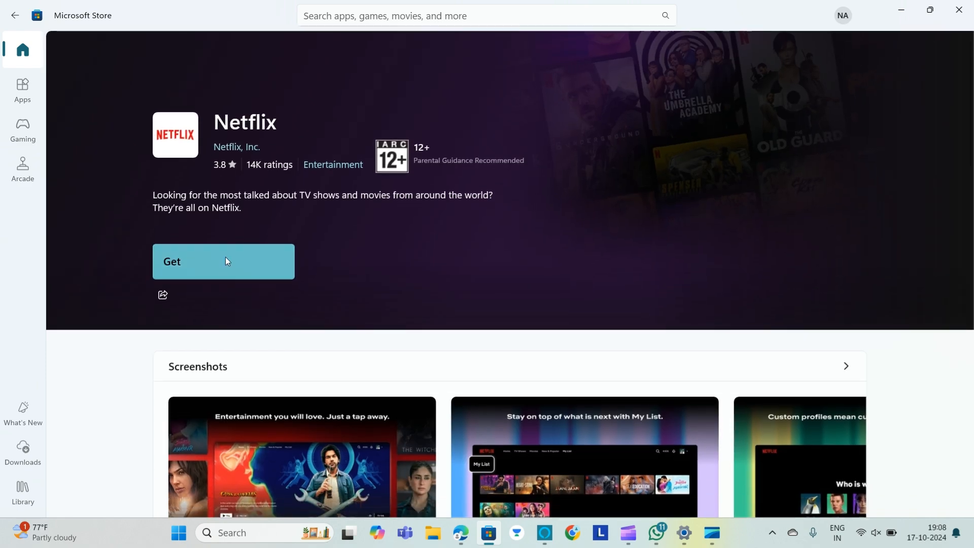
click(223, 261)
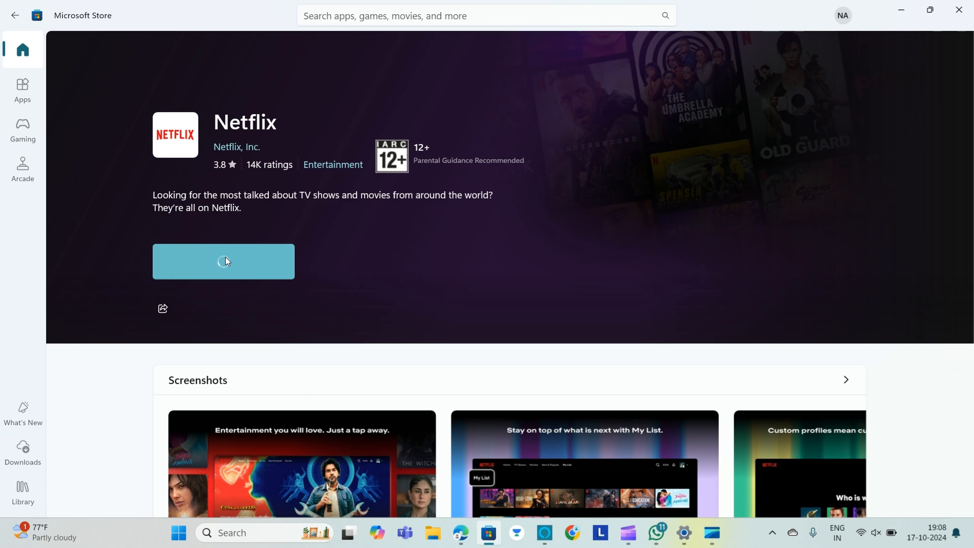
Let the Netflix install reach 'Checking dependencies', then minimise the Store window
click(223, 261)
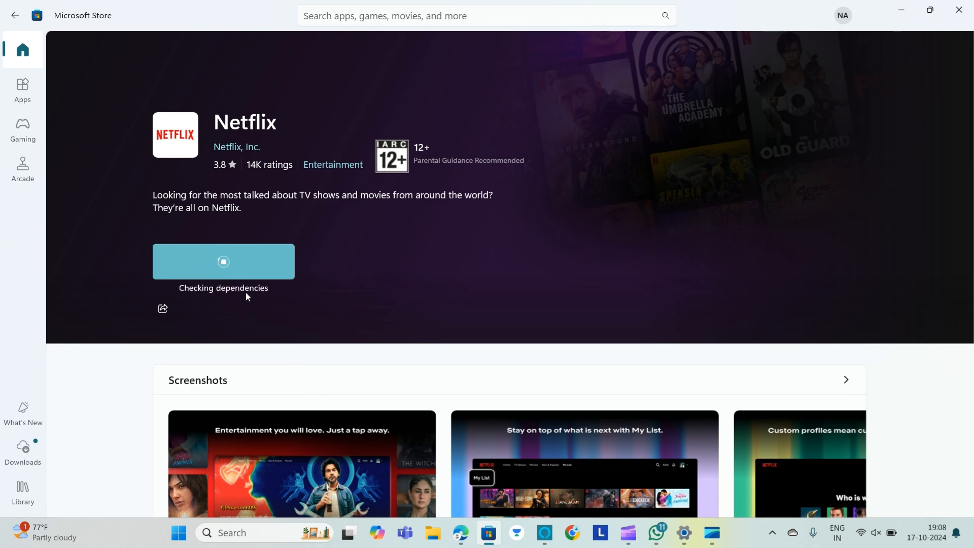
mouse_move(226, 271)
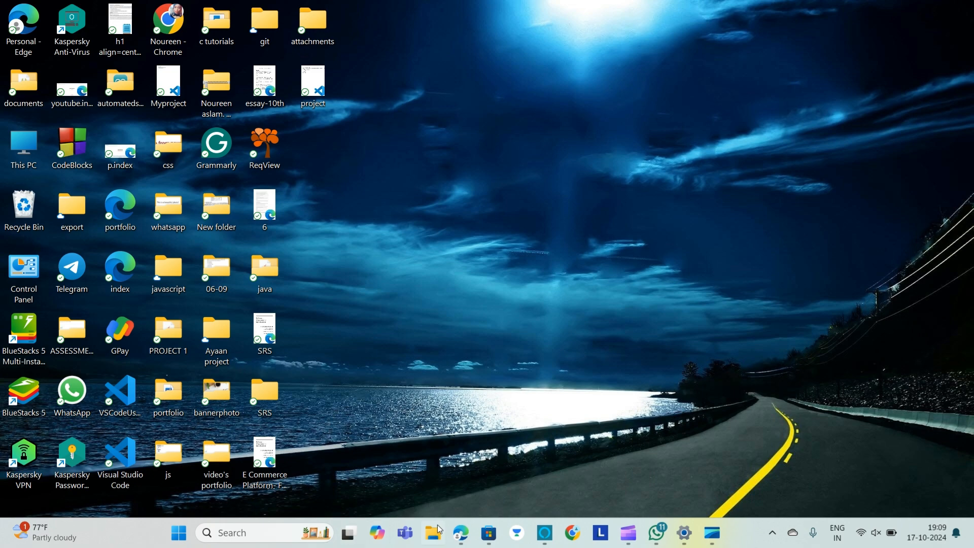
Restore Microsoft Store and watch Netflix download until it checks product files
click(488, 532)
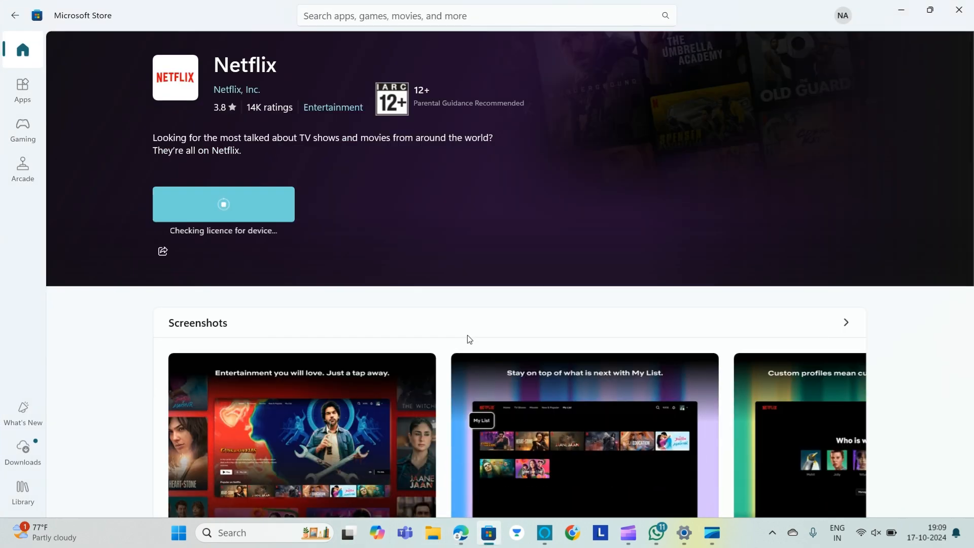
scroll(down, 3)
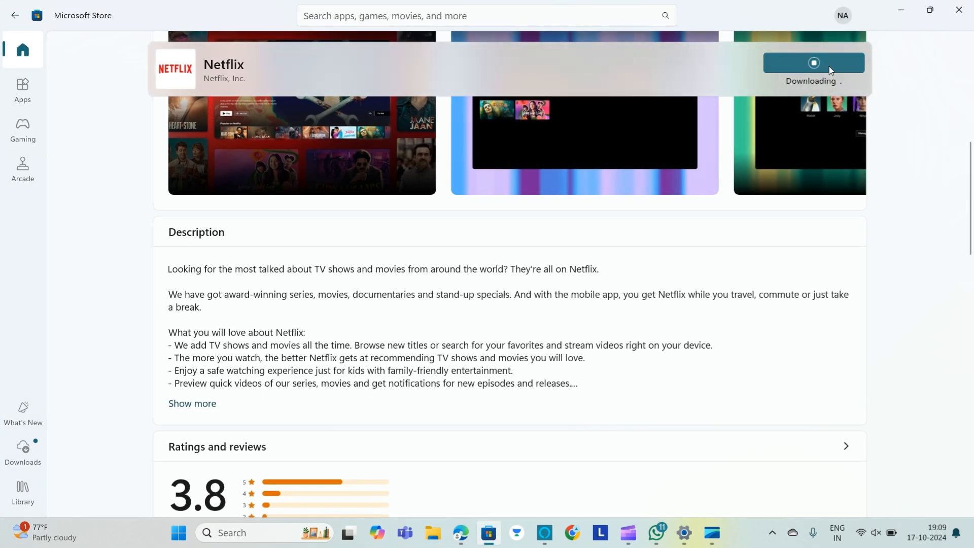
scroll(down, 3)
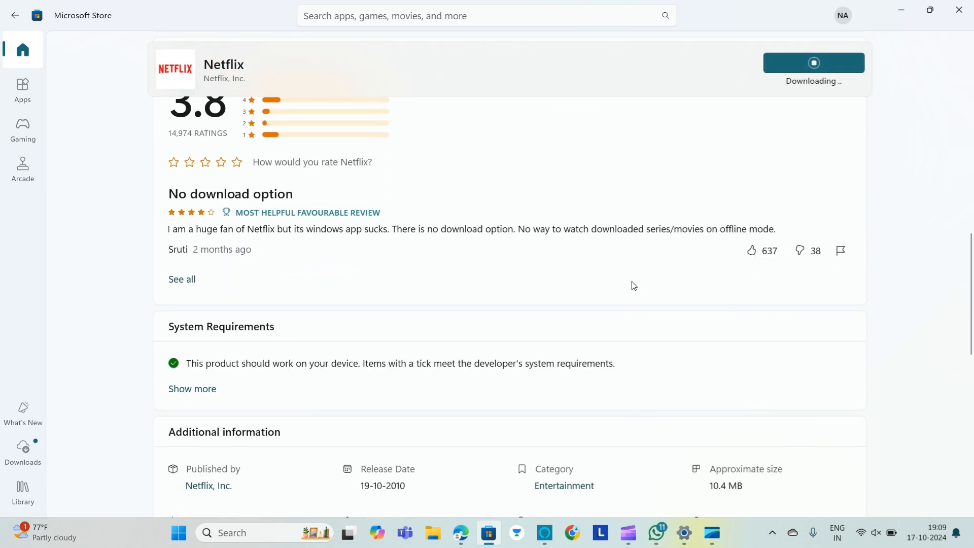
mouse_move(451, 330)
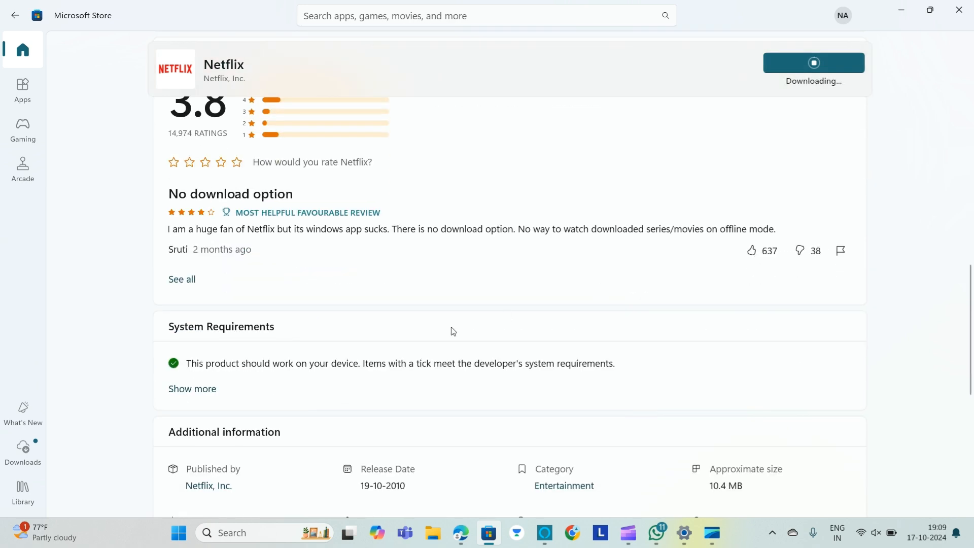
scroll(up, 3)
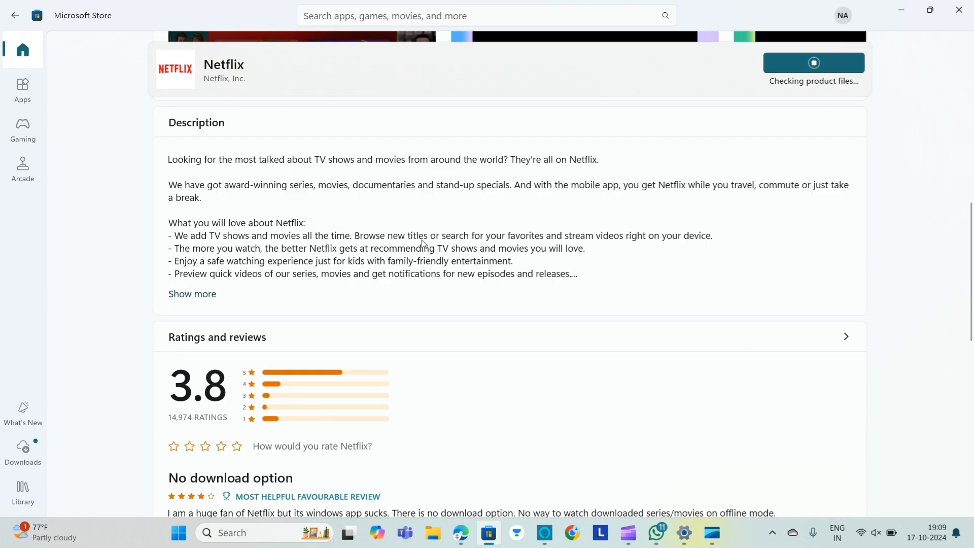
scroll(up, 3)
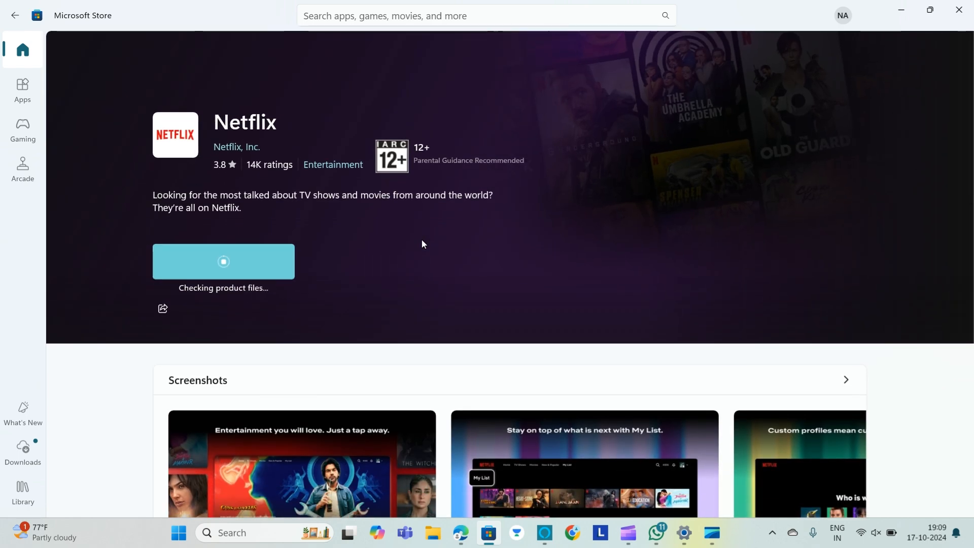
mouse_move(200, 256)
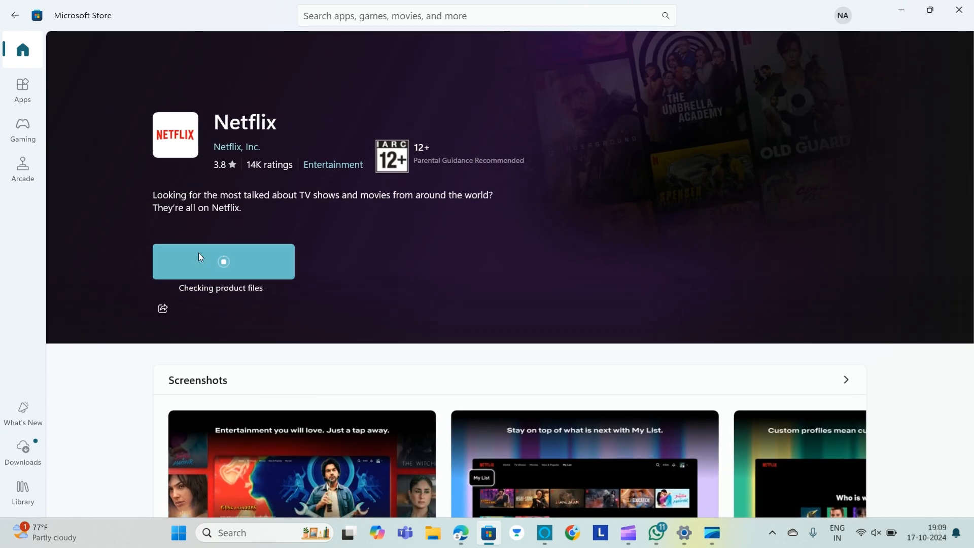